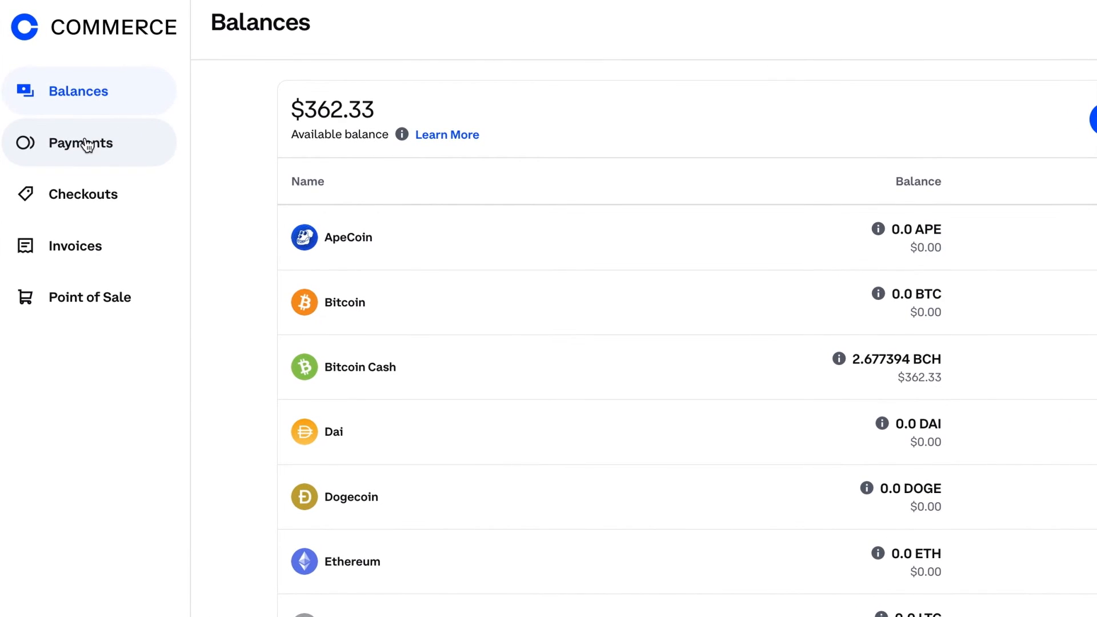
- Show the Payments list with the two Lounge Chair payments in Multiple status
{"action": "left_click", "coordinate": [80, 143]}
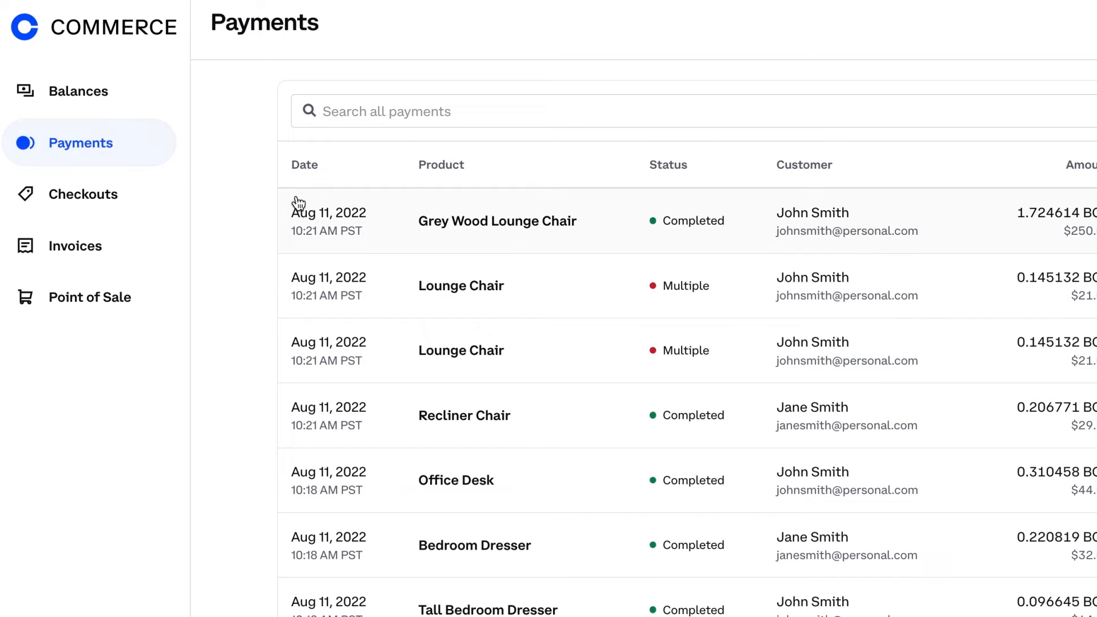
{"action": "mouse_move", "coordinate": [572, 288]}
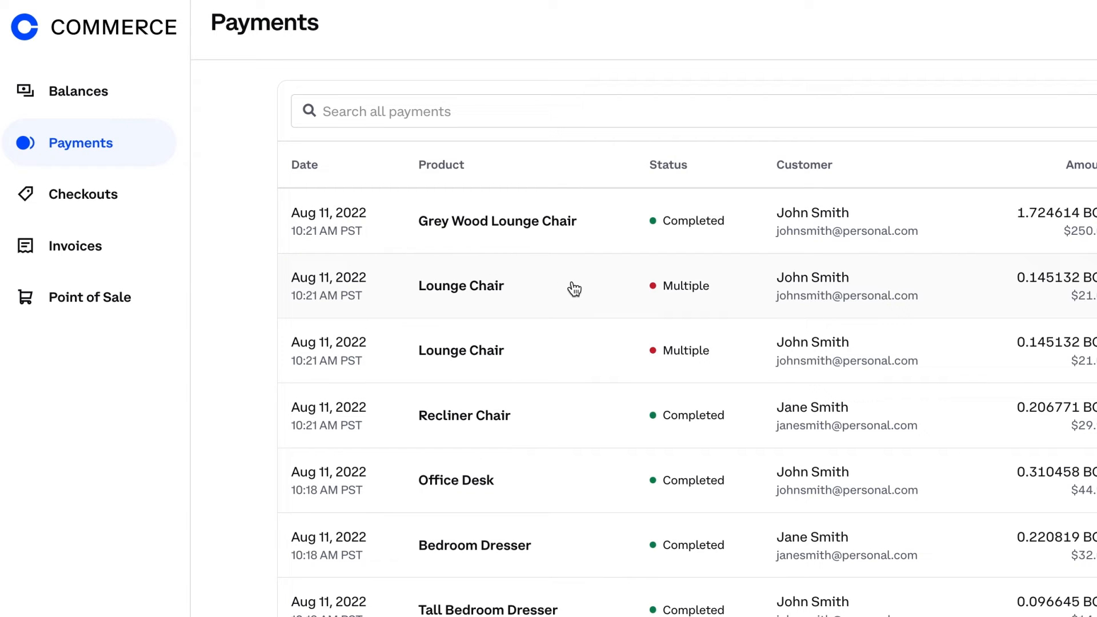
- Mark the first Lounge Chair multiple-payment issue as resolved from its Payment details
{"action": "left_click", "coordinate": [460, 286]}
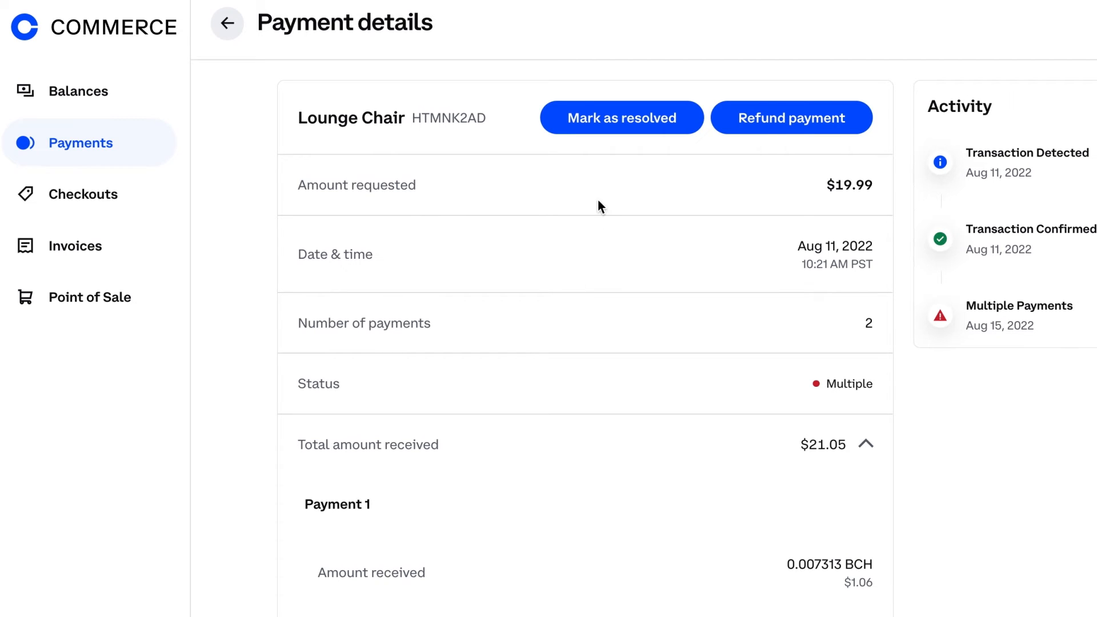
{"action": "mouse_move", "coordinate": [618, 117]}
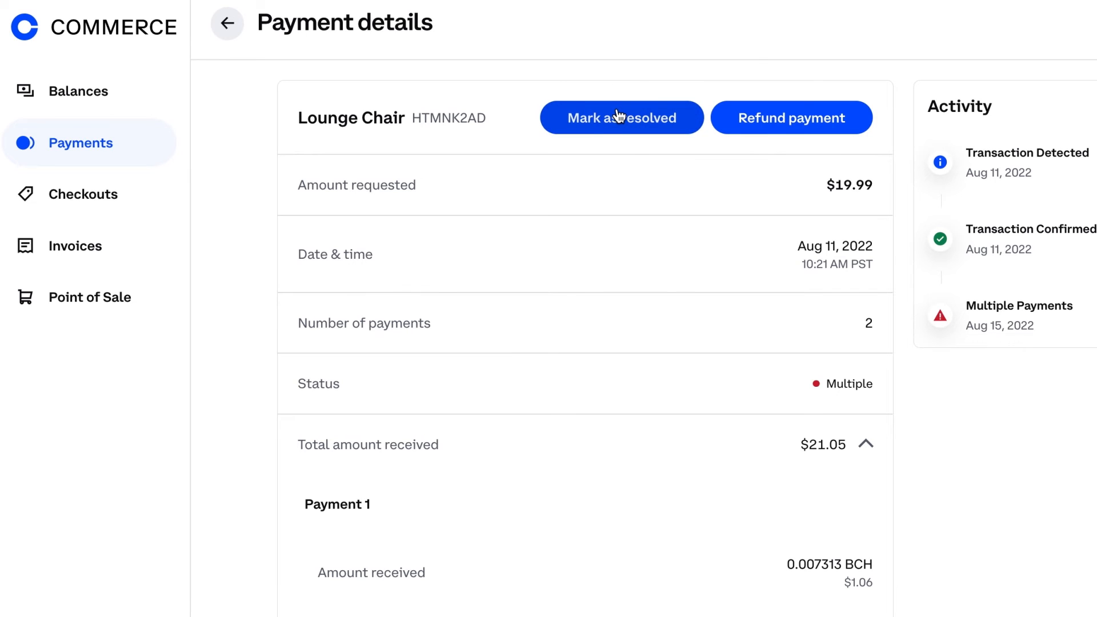
{"action": "left_click", "coordinate": [621, 117]}
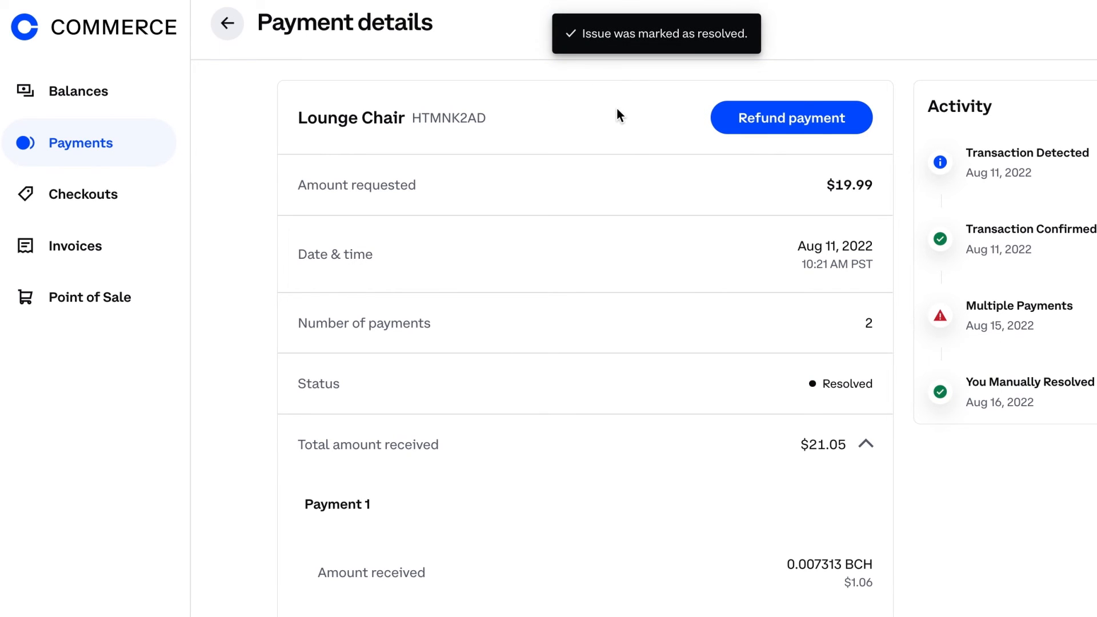